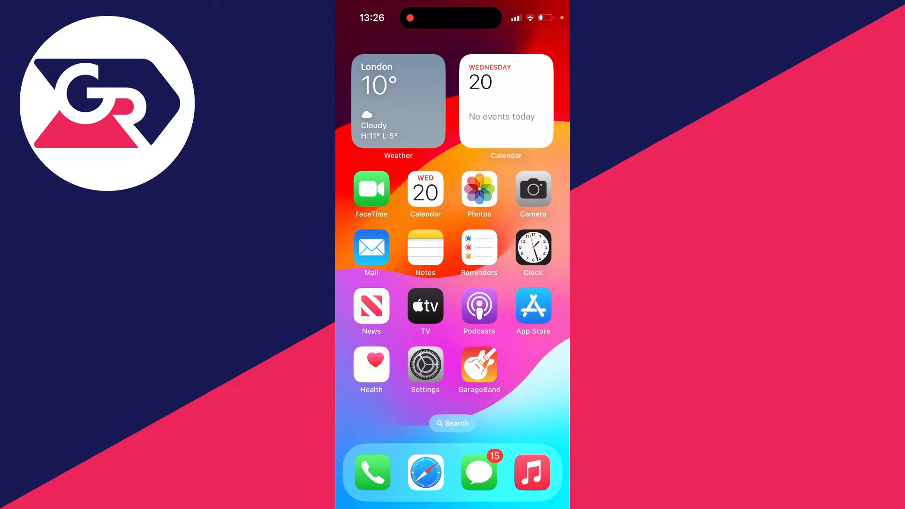
Open Settings and scroll down to the FaceTime page, where FaceTime is off.
left_click(424, 364)
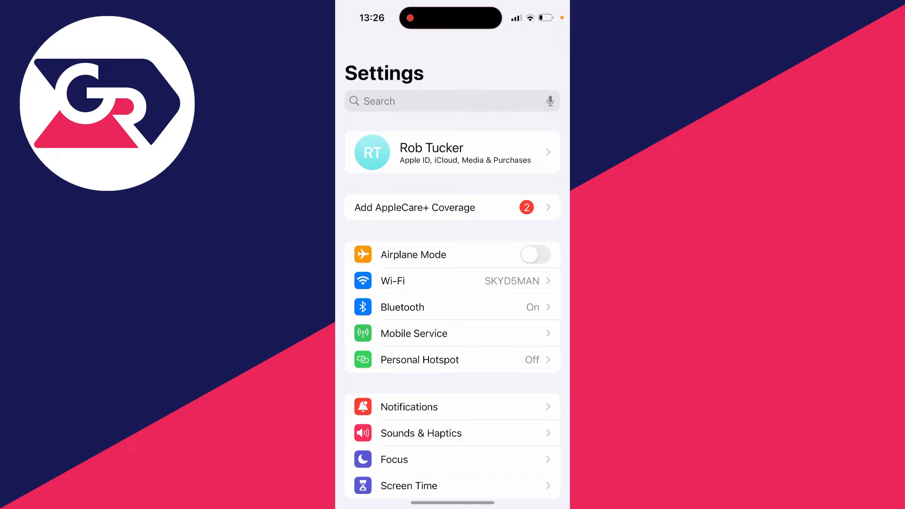
scroll("down", 3)
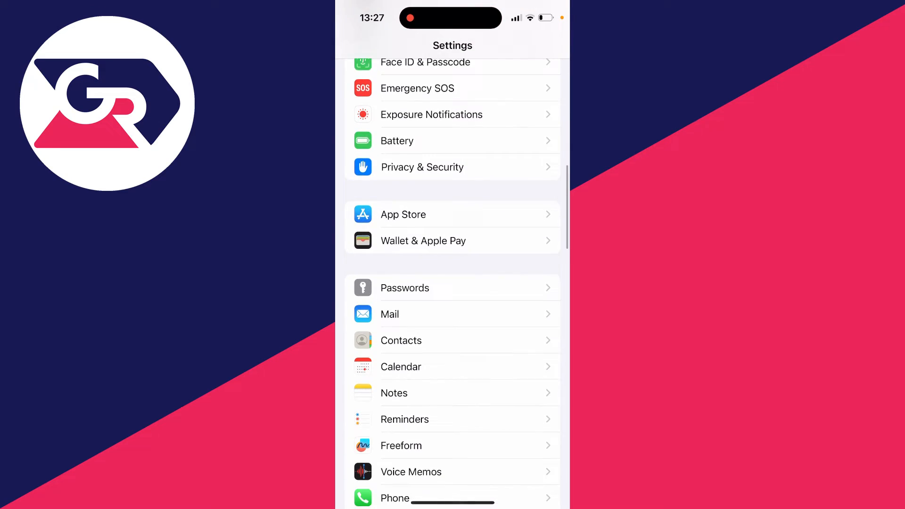
scroll("down", 3)
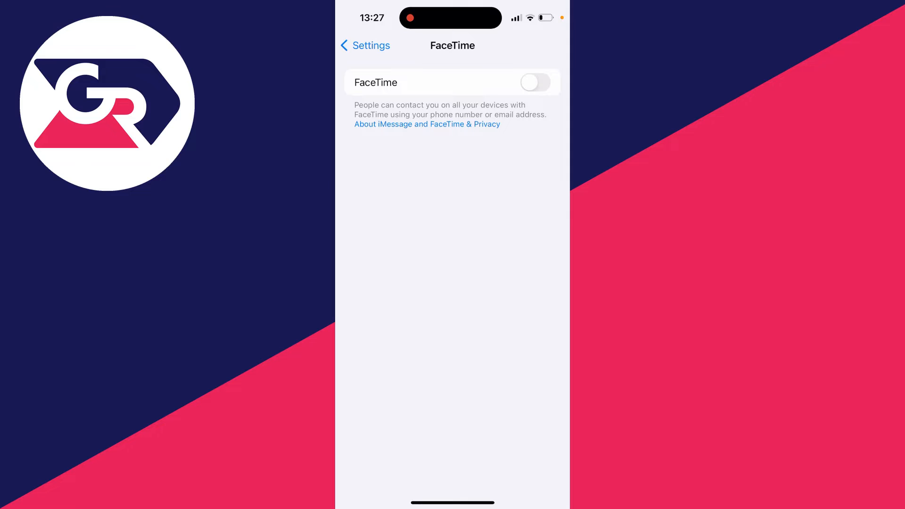
Switch FaceTime on and scroll to the Caller ID options.
left_click(535, 82)
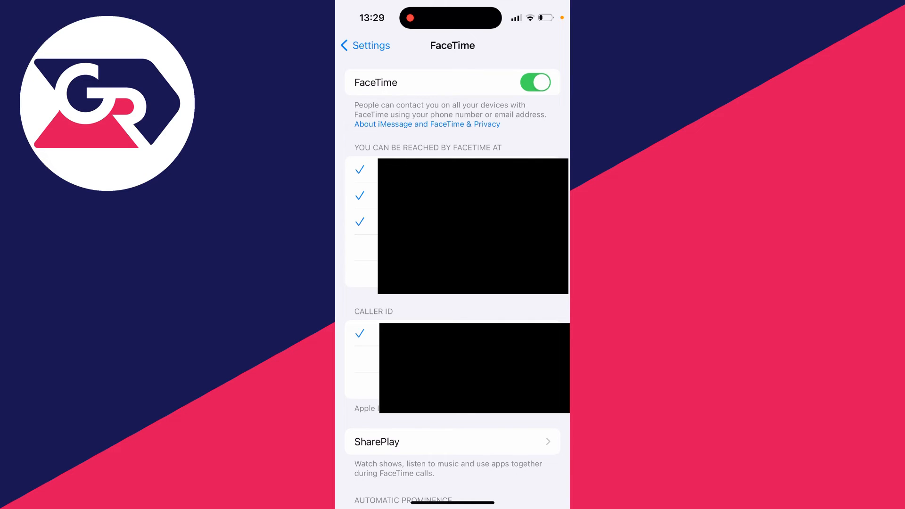
scroll("down", 3)
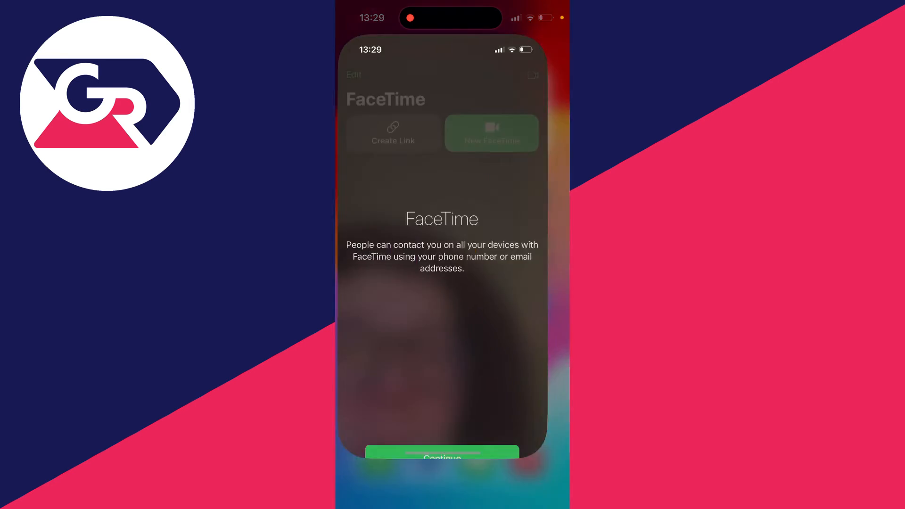
Get past the FaceTime welcome screen and place a new video call to Test.
left_click(442, 457)
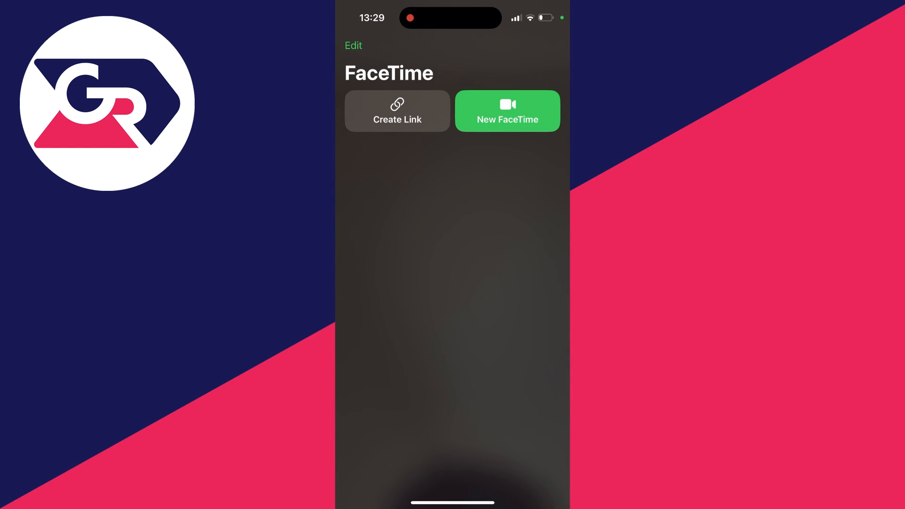
left_click(506, 110)
type("Test")
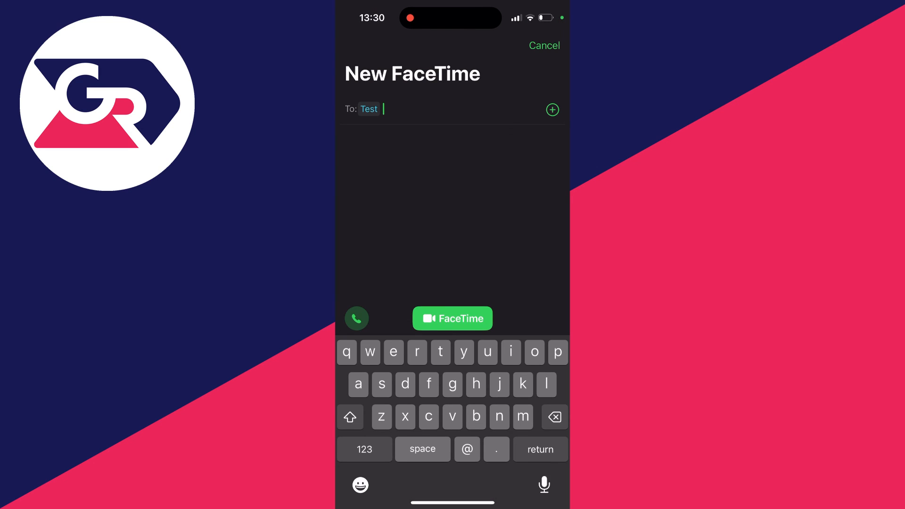
left_click(452, 318)
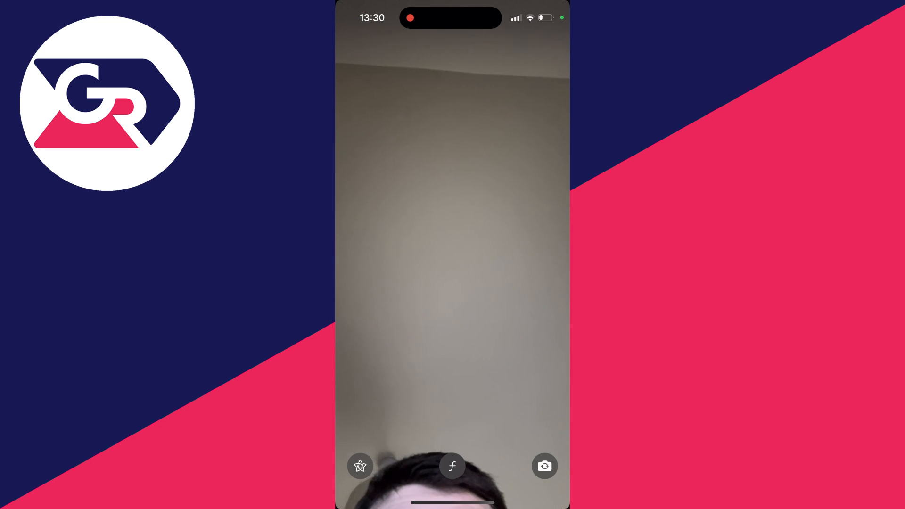